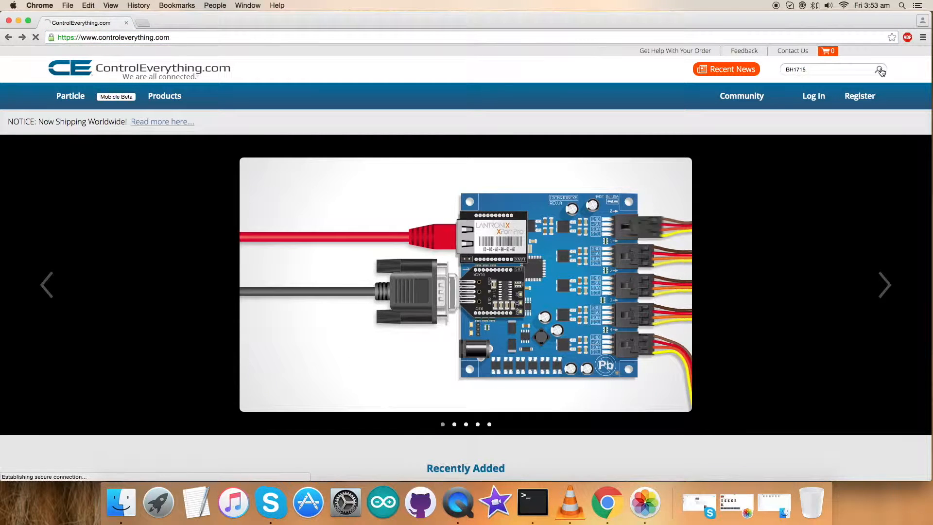
Step: Search the site for BH1715 and follow the BH1715 Java code sample link under Resources
left_click(881, 70)
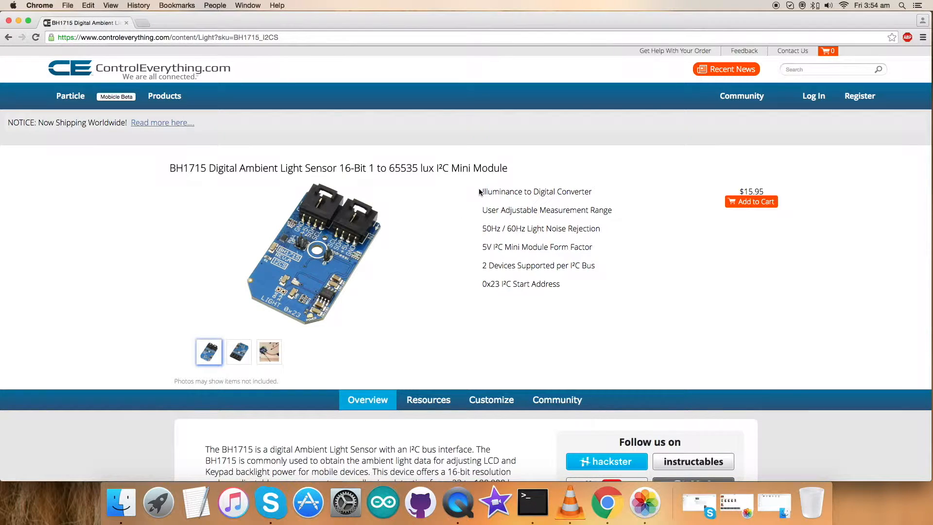
mouse_move(749, 234)
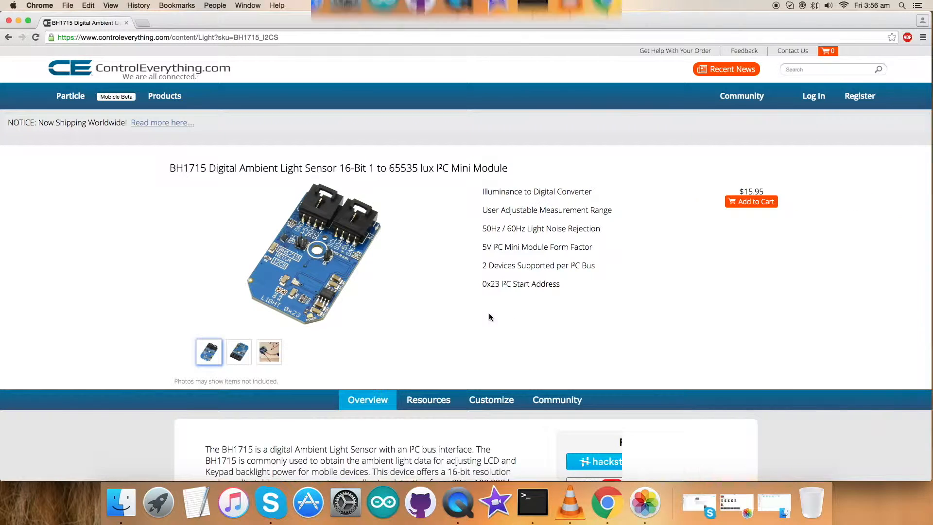
left_click(428, 399)
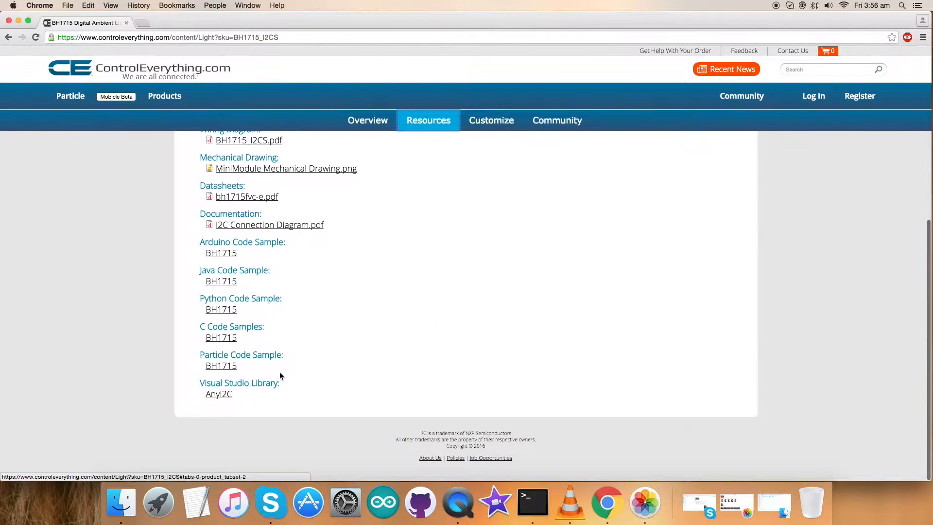
left_click(221, 281)
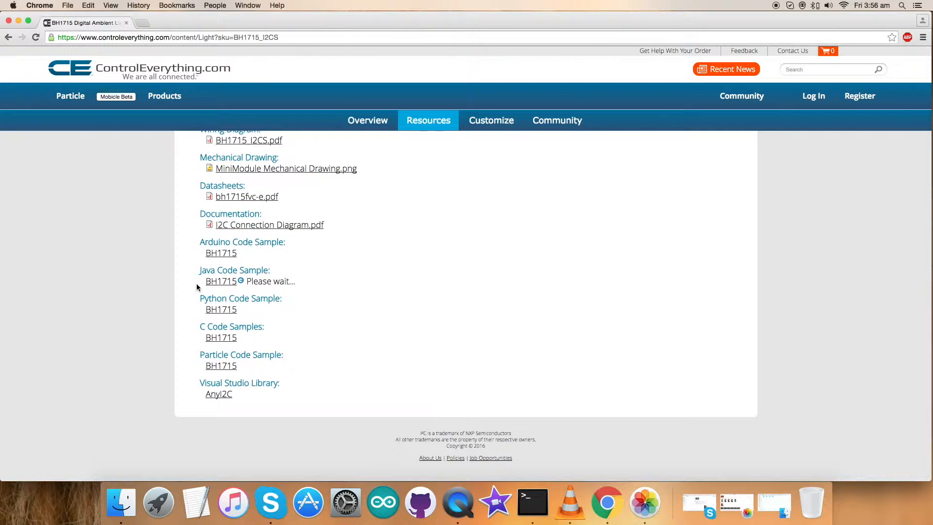
left_click(221, 281)
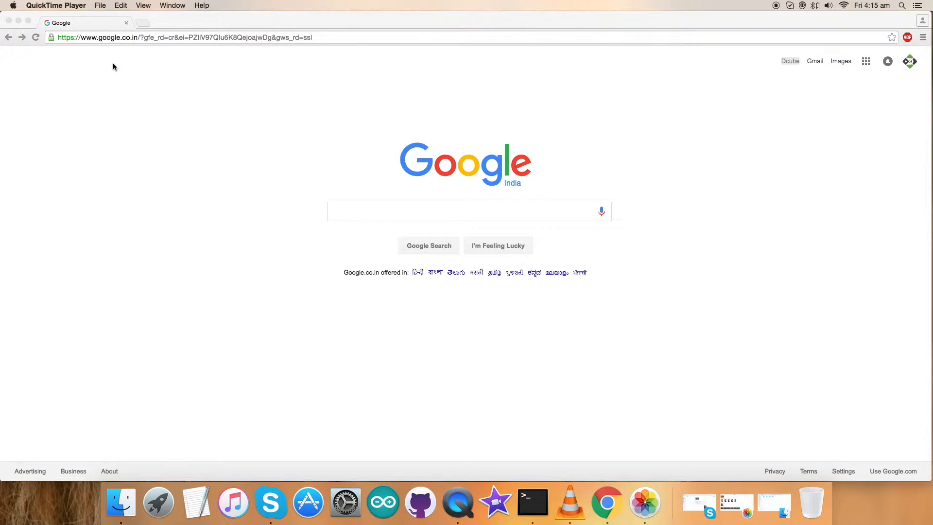
Step: Go to github.com and open ControlEverythingCommunity's BH1715 repository
type("github.com")
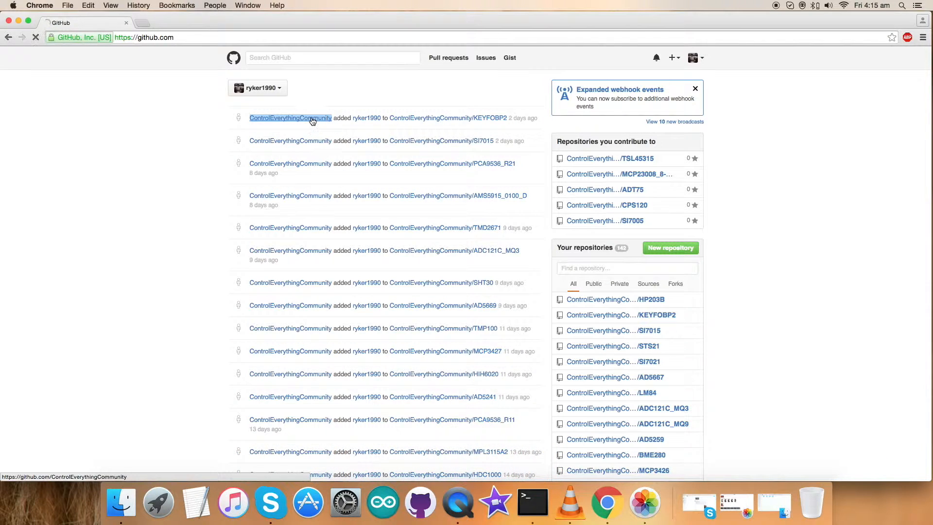
left_click(291, 117)
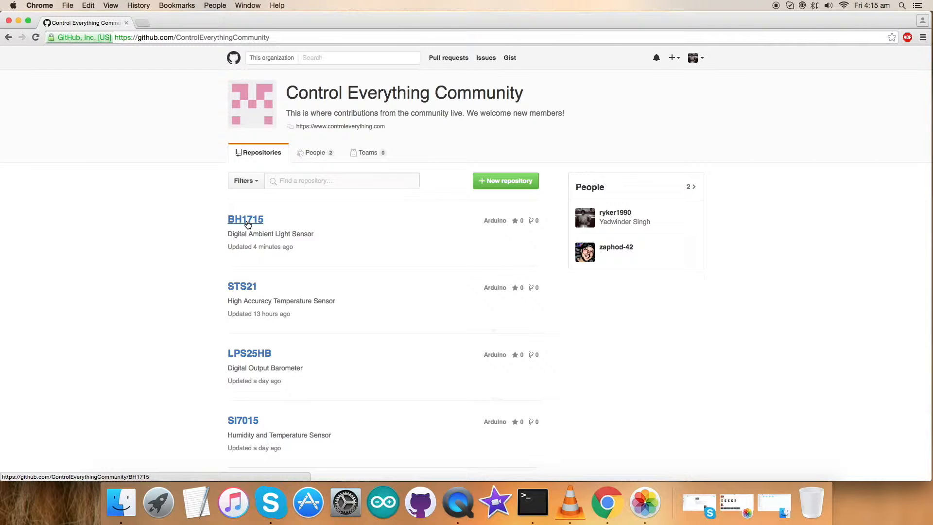
left_click(245, 219)
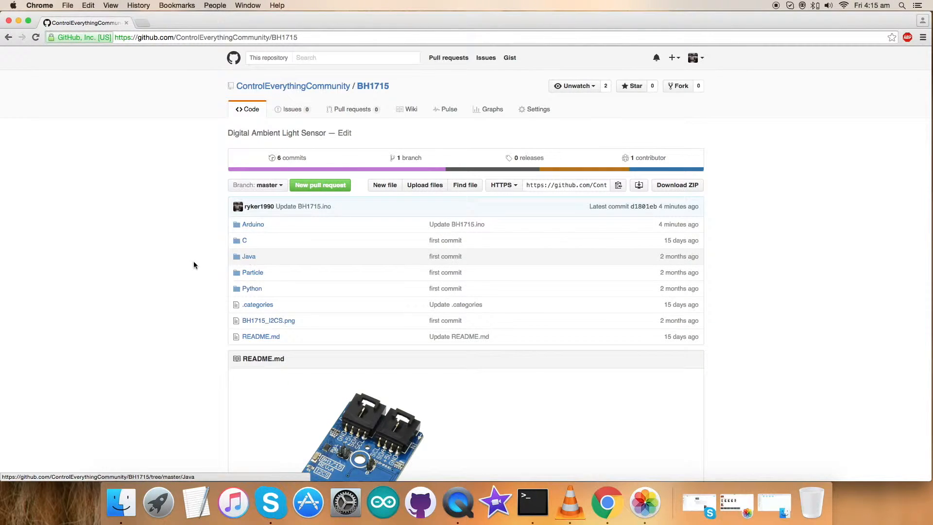
scroll("down", 3)
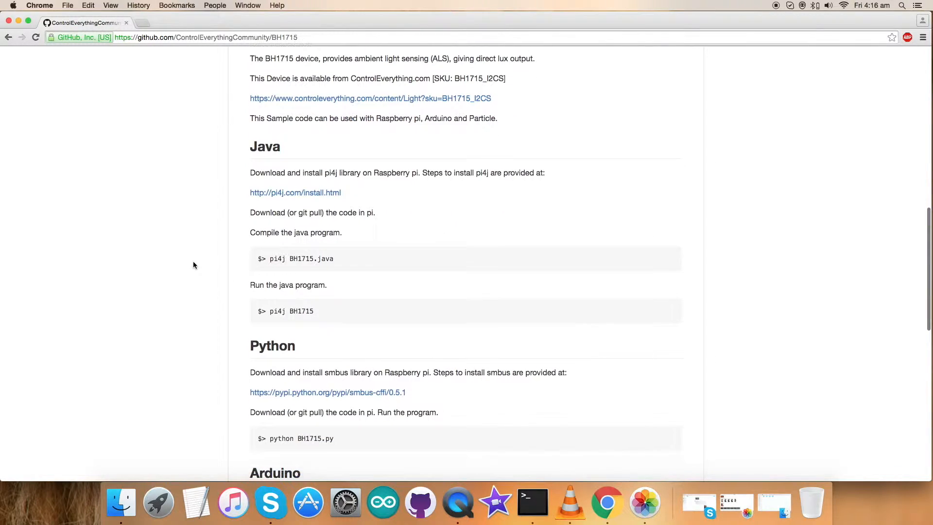
double_click(267, 169)
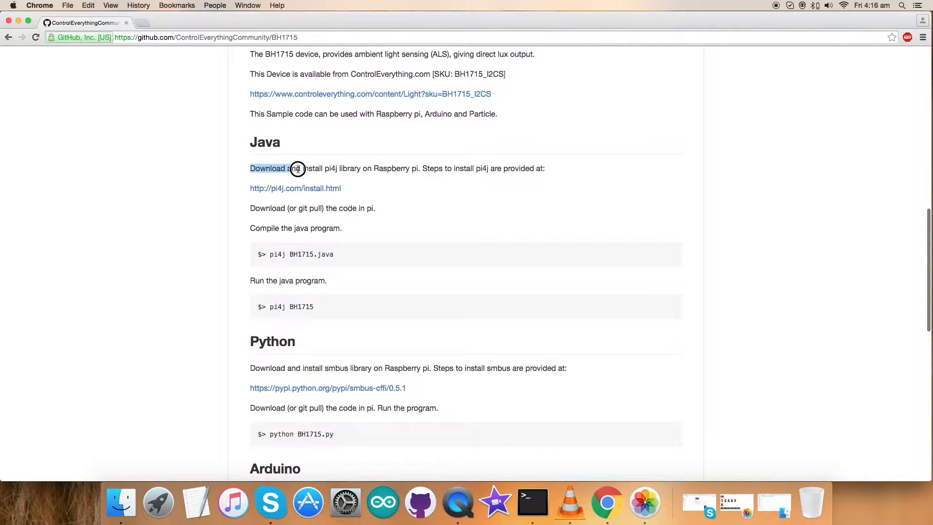
left_click_drag(298, 169, 363, 166)
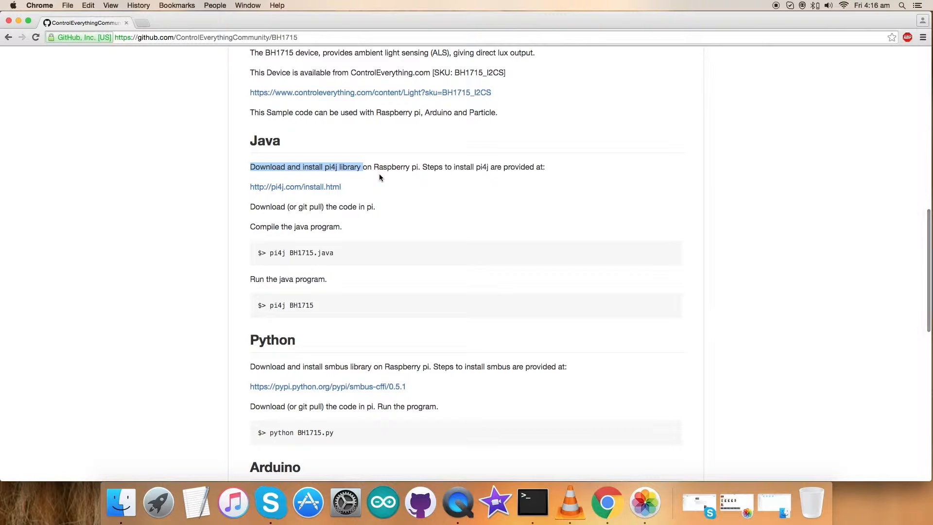
left_click(295, 186)
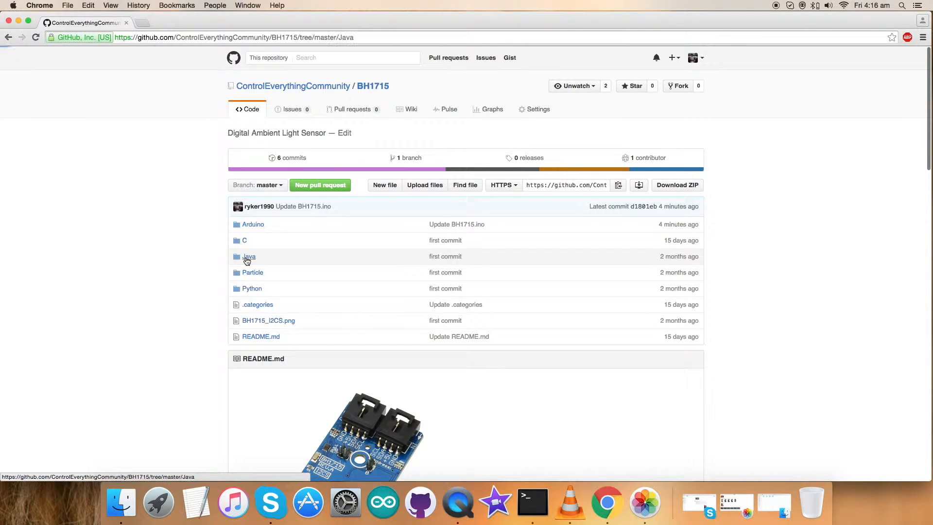
Step: Open Java/BH1715.java and highlight its import, bus.getDevice(0x23) and luminance conversion lines
left_click(249, 257)
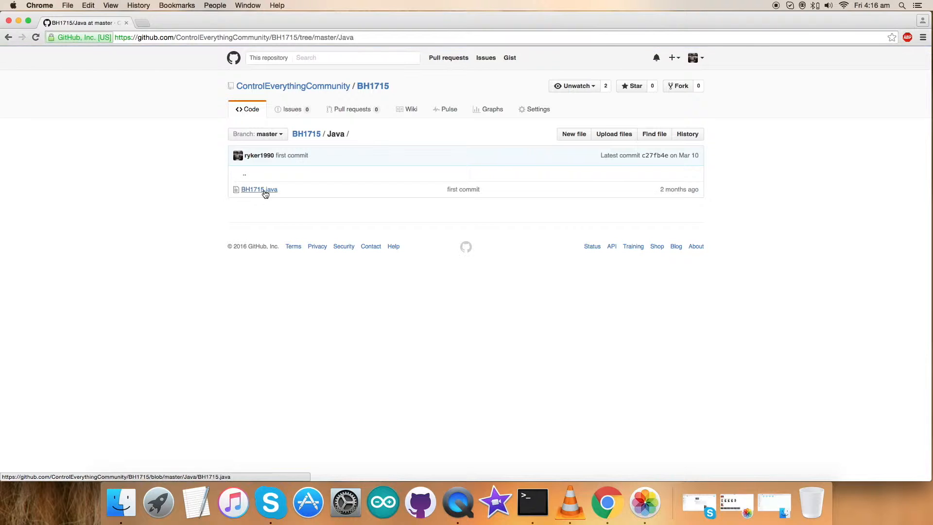
left_click(260, 189)
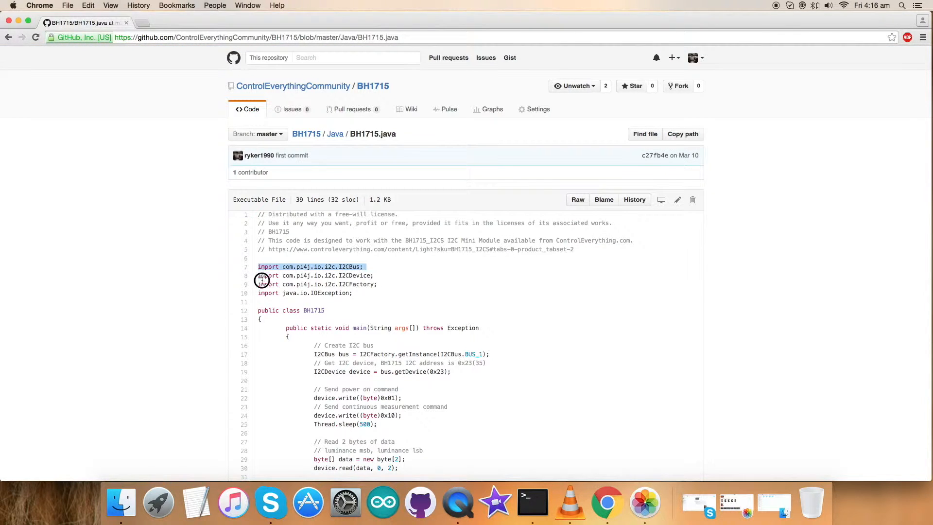
left_click_drag(262, 276, 375, 296)
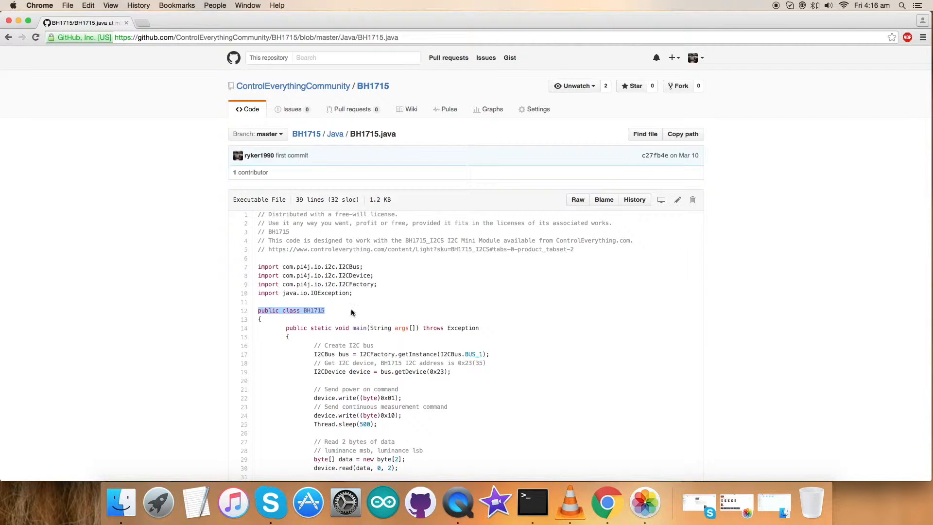
scroll("down", 3)
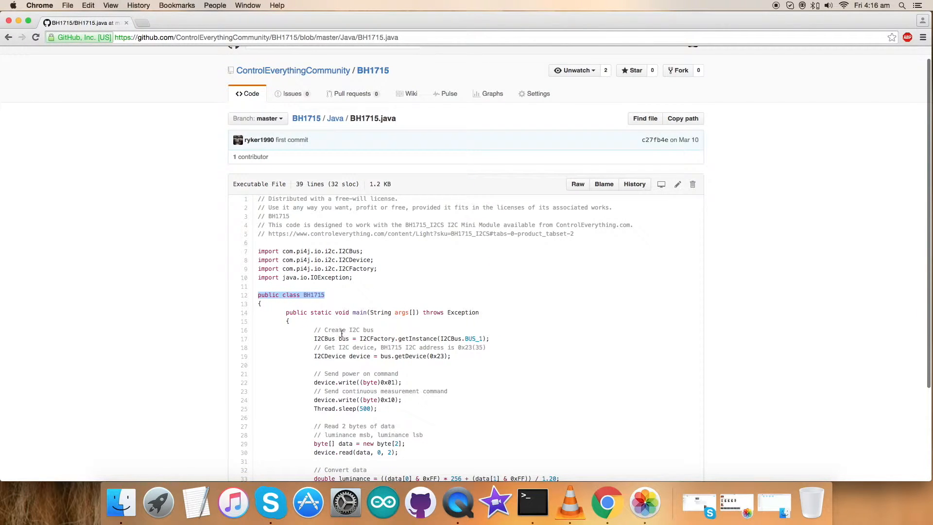
double_click(372, 338)
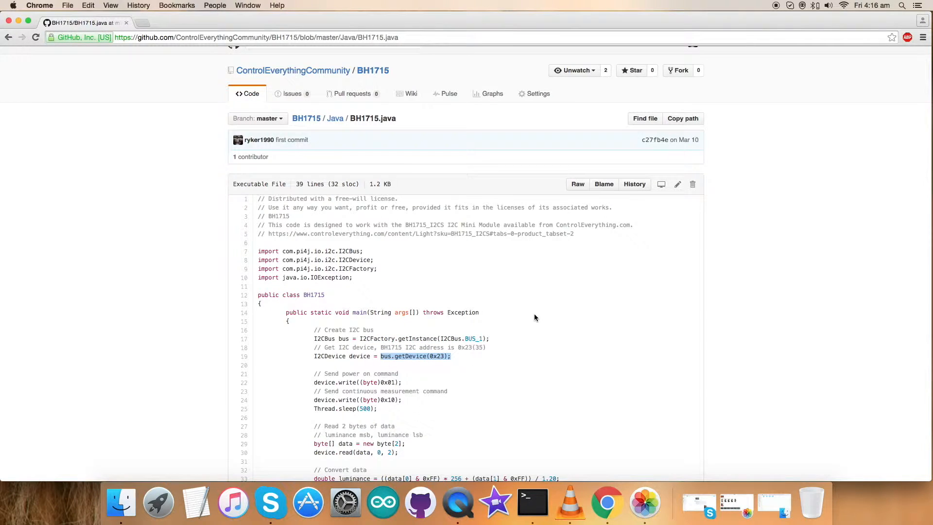
scroll("down", 3)
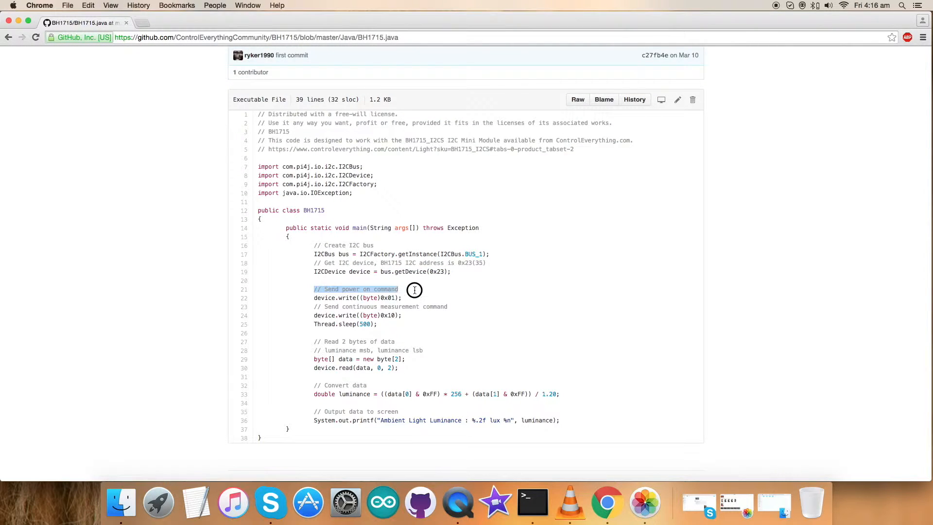
left_click_drag(398, 288, 384, 298)
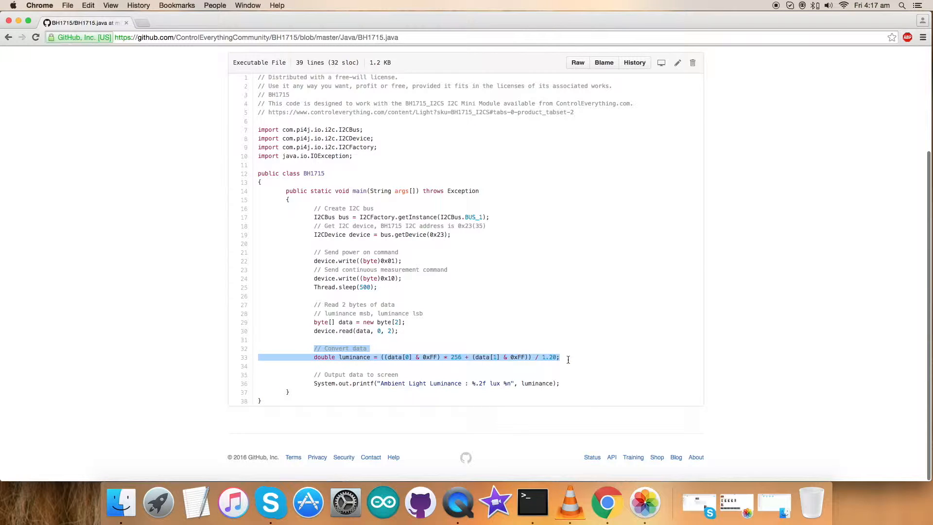
mouse_move(582, 355)
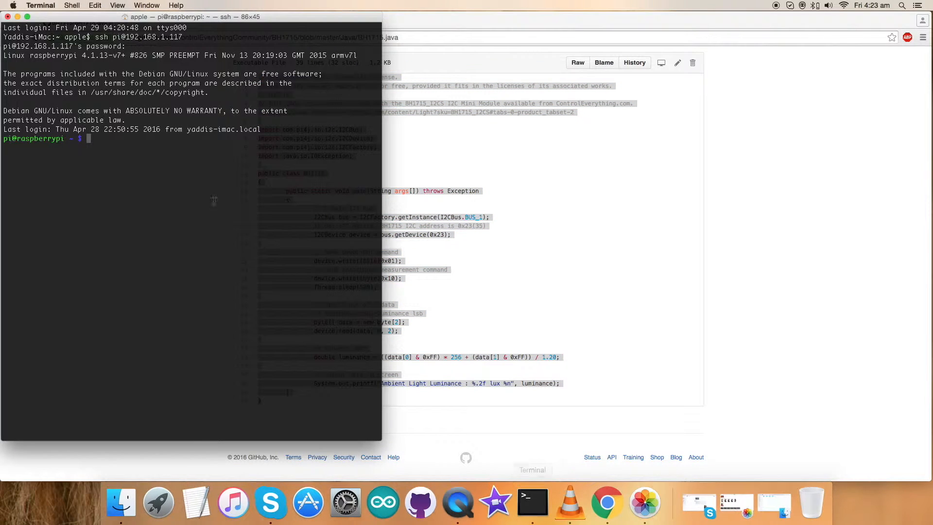
Step: Edit BH1715.java in vi, then run pi4j BH1715 to read 314.17 lux
type("vi")
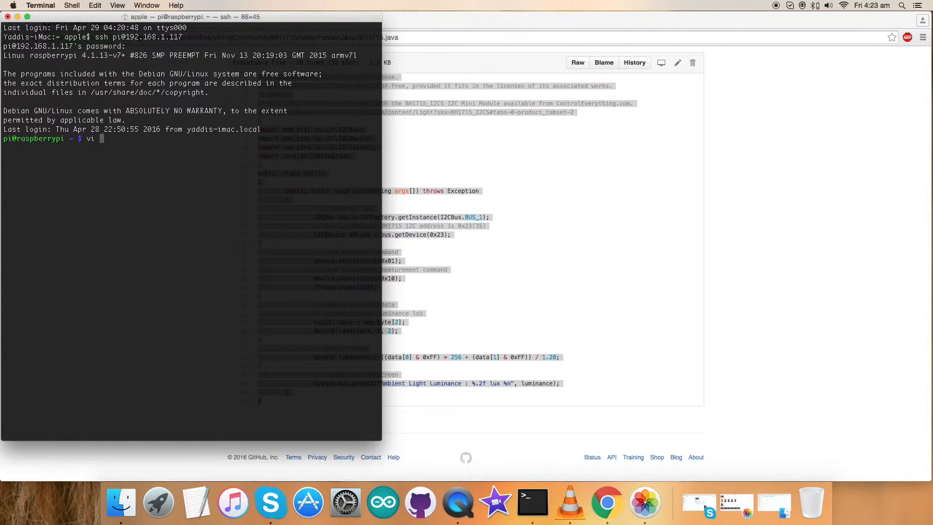
type("BH1715.java")
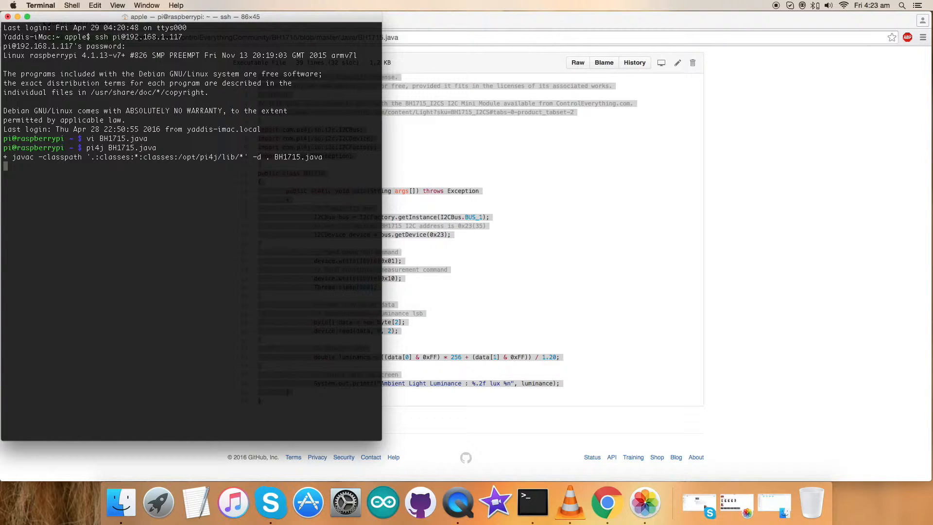
type("pi4j BH1715")
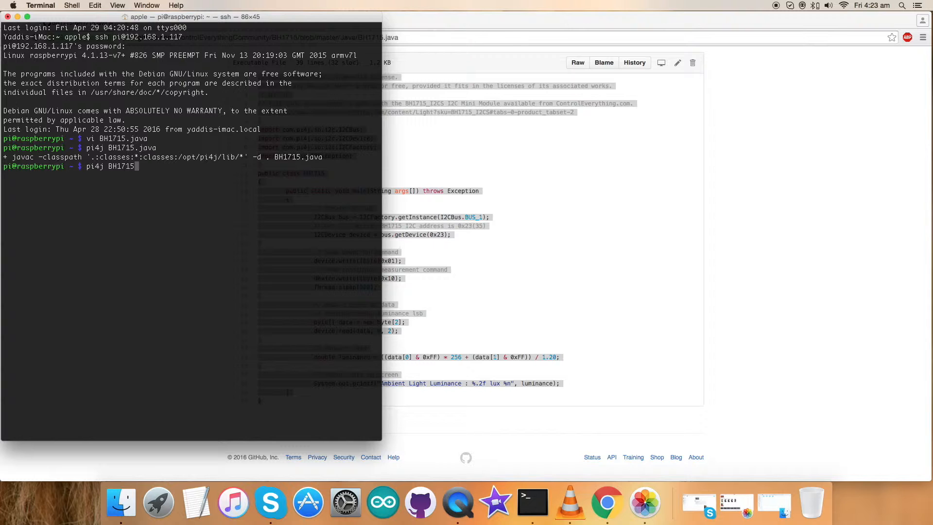
key("Return")
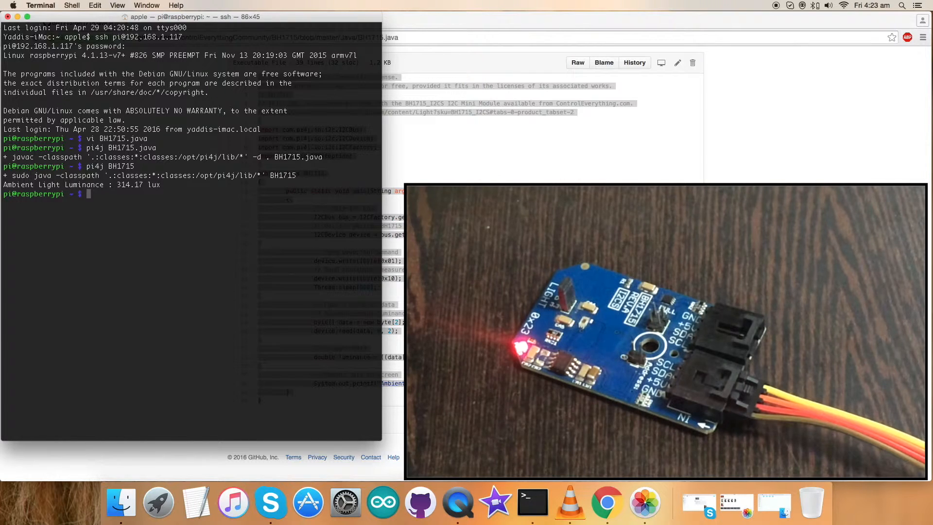
Step: Run pi4j BH1715 again in the SSH session for a second lux reading
type("pi4j BH1715")
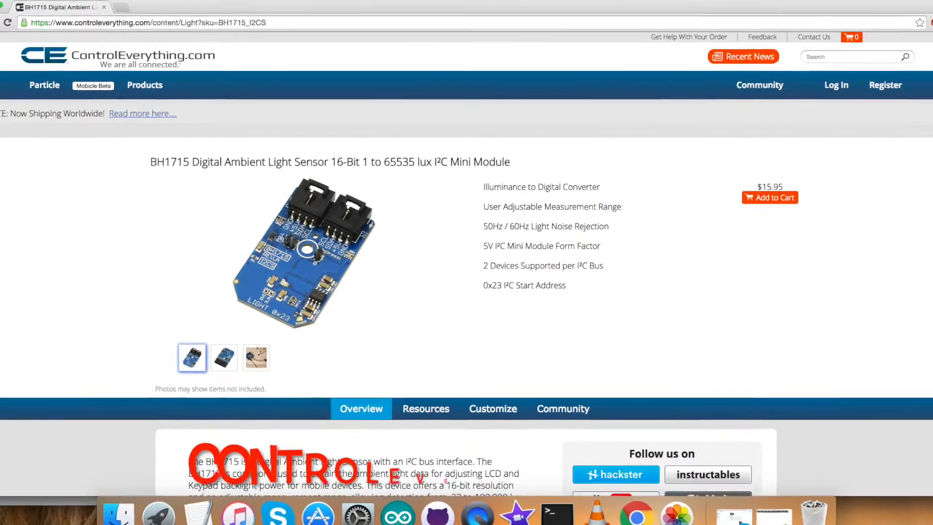
Step: Open the Community forum from the ControlEverything.com top navigation bar
scroll("down", 3)
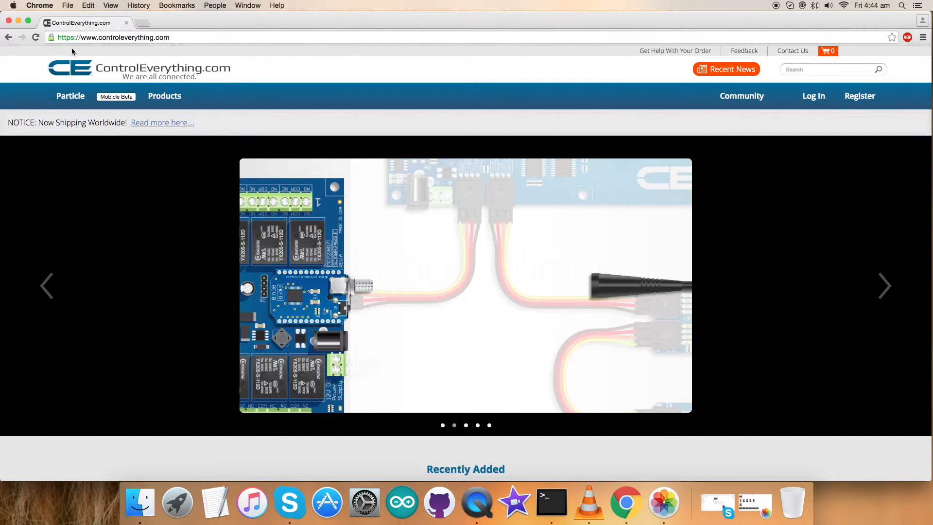
left_click(741, 96)
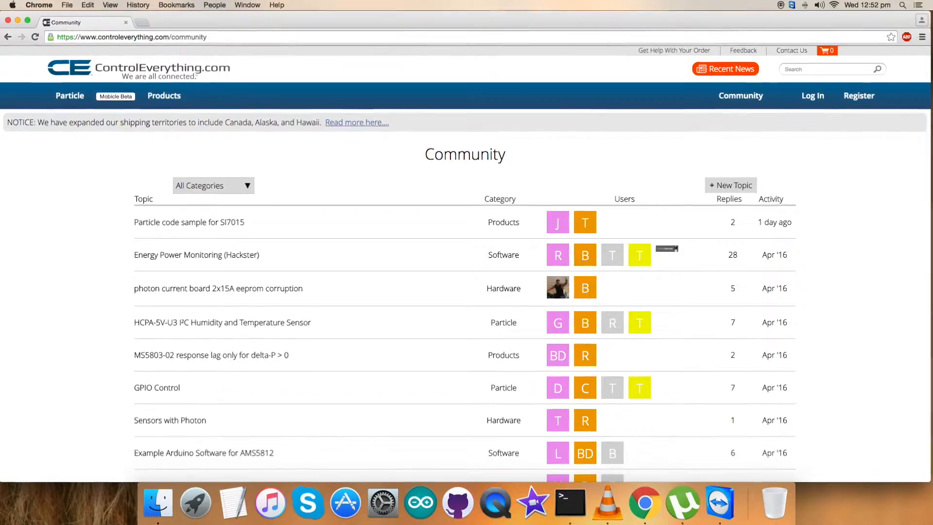